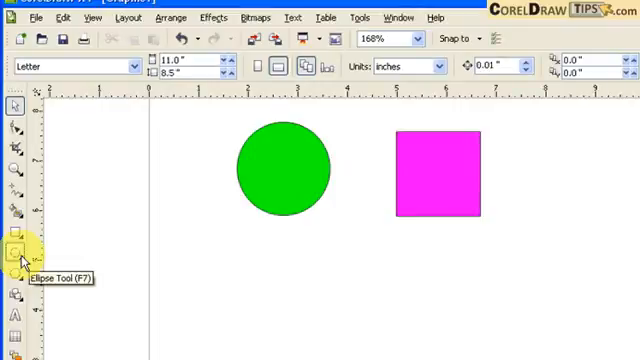
Select the Ellipse tool from the toolbox
{"action": "left_click", "coordinate": [15, 254]}
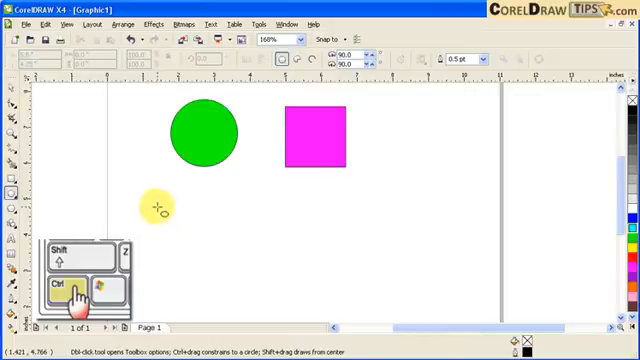
{"action": "mouse_move", "coordinate": [157, 203]}
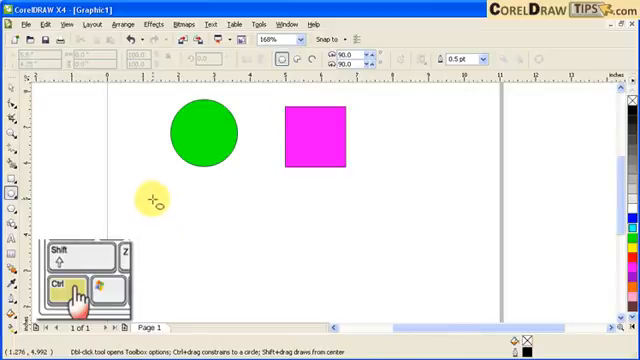
Draw a Ctrl-constrained circle below the shapes and give it a green fill
{"action": "left_click_drag", "start_coordinate": [152, 198], "coordinate": [180, 220]}
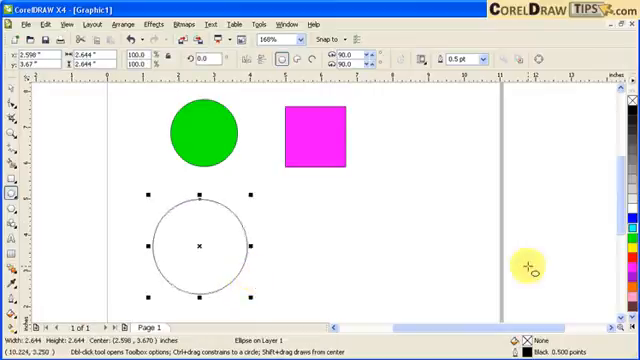
{"action": "left_click", "coordinate": [625, 237]}
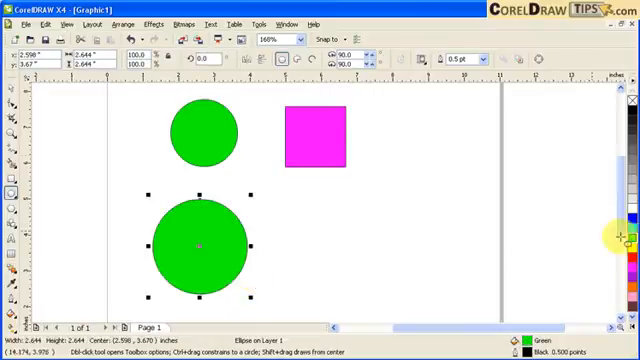